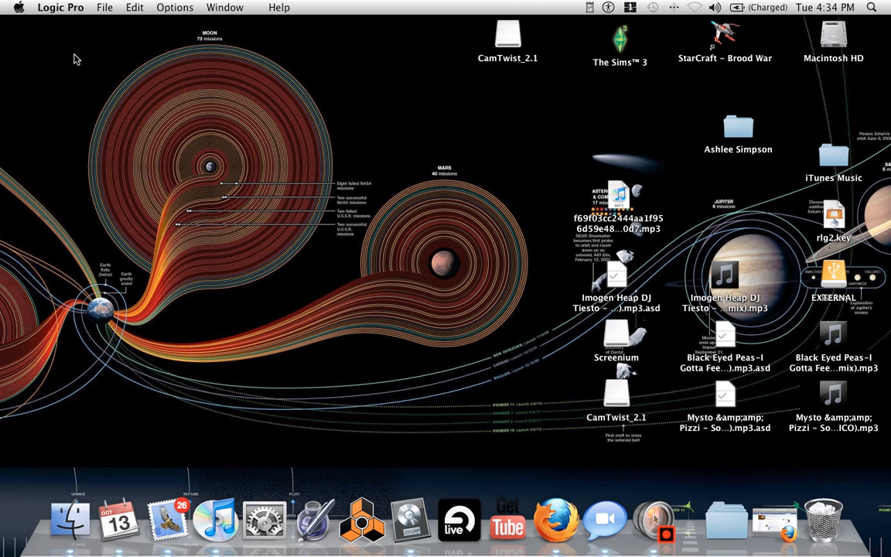
Step: Create a new empty Logic Pro project from the File menu
{"action": "left_click", "coordinate": [104, 7]}
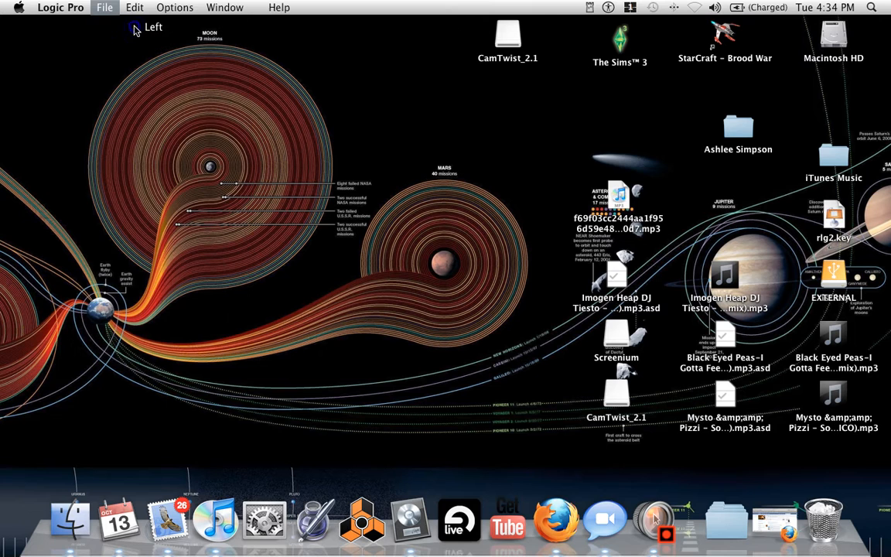
{"action": "left_click", "coordinate": [104, 7]}
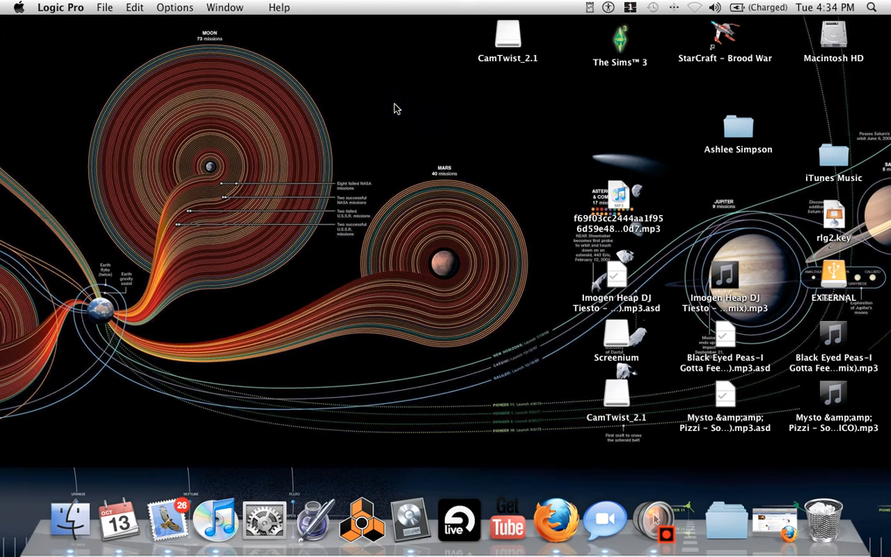
{"action": "mouse_move", "coordinate": [315, 150]}
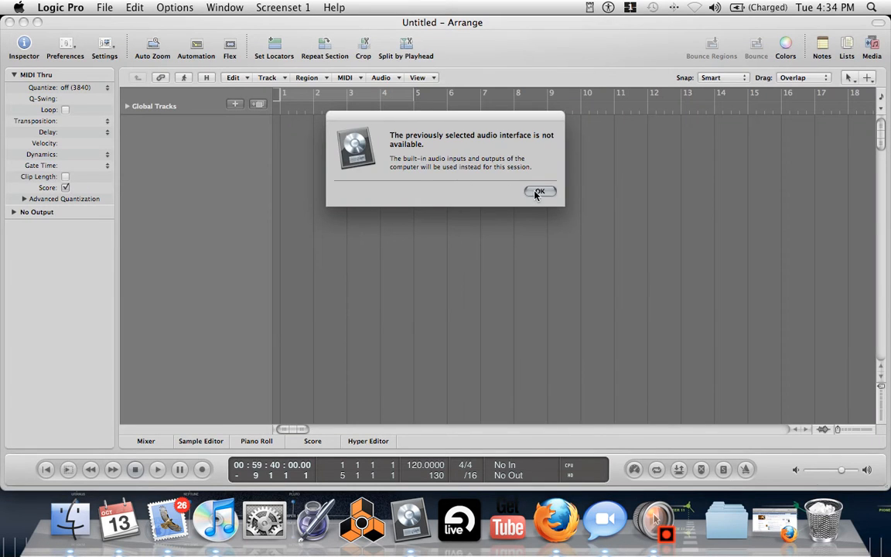
Step: Dismiss the interface warning and create one stereo Audio track named Audio 1
{"action": "left_click", "coordinate": [539, 191]}
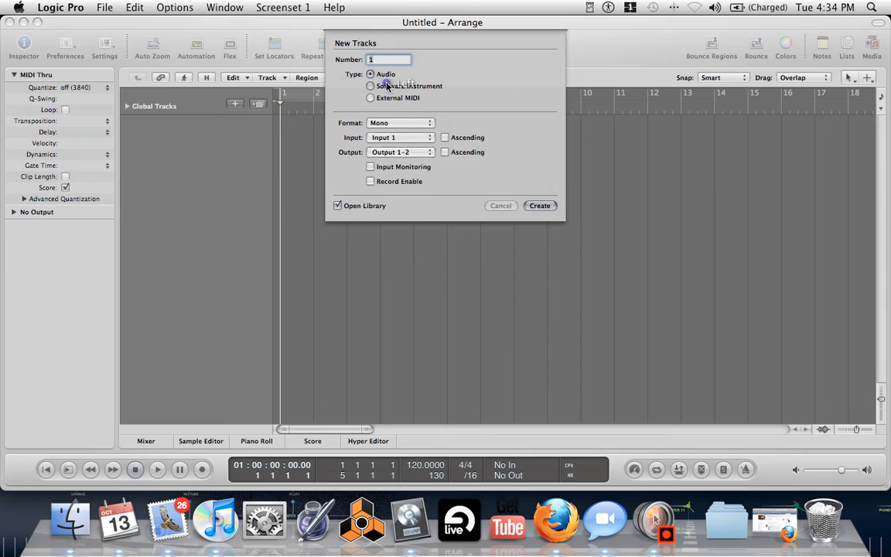
{"action": "left_click", "coordinate": [371, 86]}
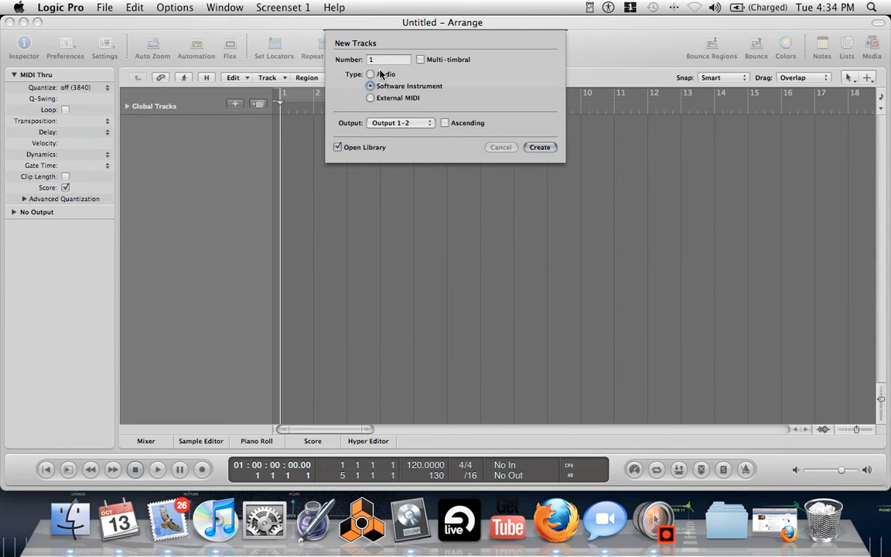
{"action": "left_click", "coordinate": [370, 74]}
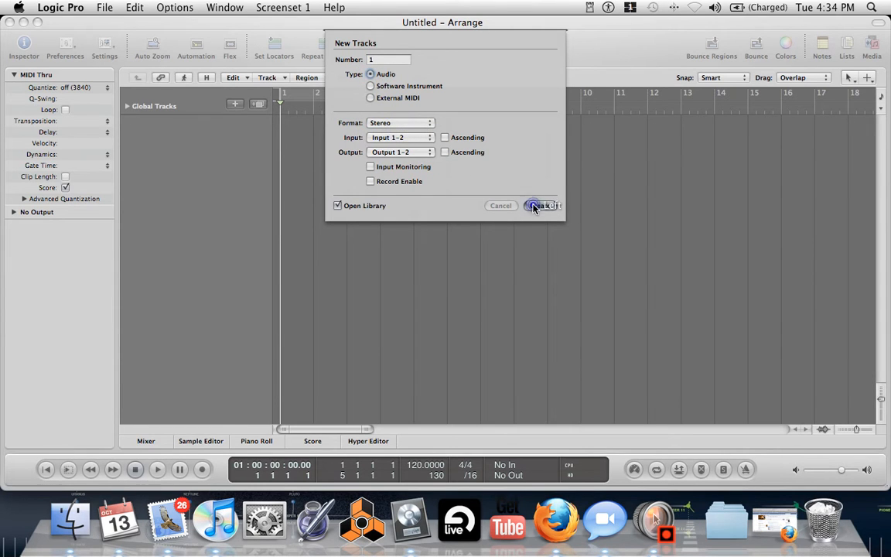
{"action": "left_click", "coordinate": [541, 205]}
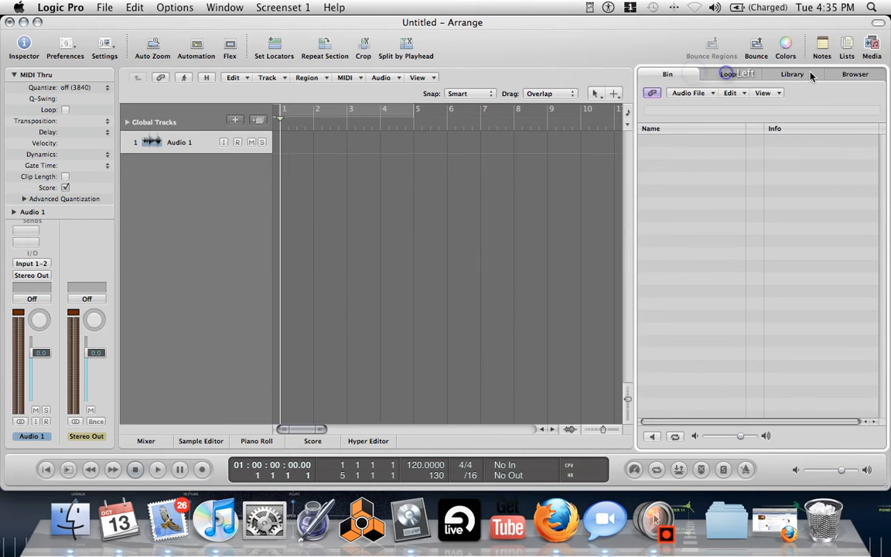
Step: Browse to Technologic > Audio Files and place 09 Technologic.aif on track 1
{"action": "left_click", "coordinate": [855, 74]}
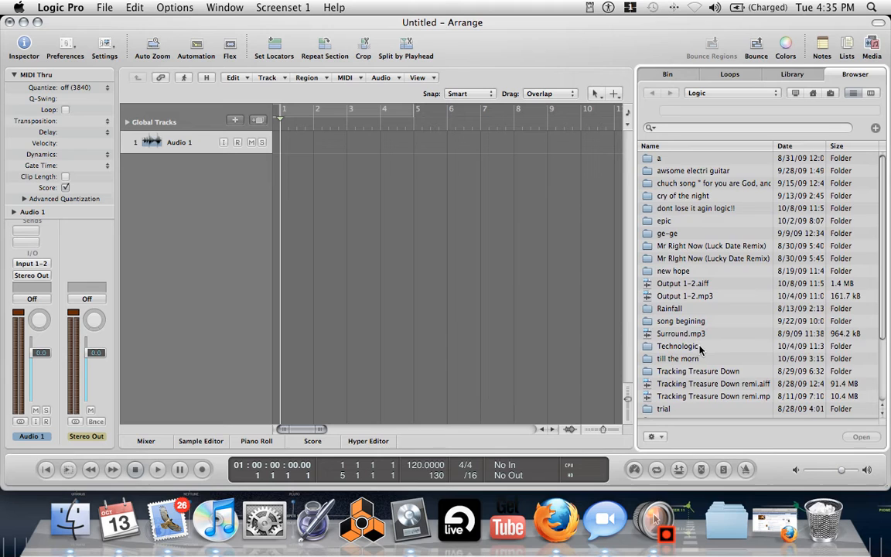
{"action": "double_click", "coordinate": [677, 346]}
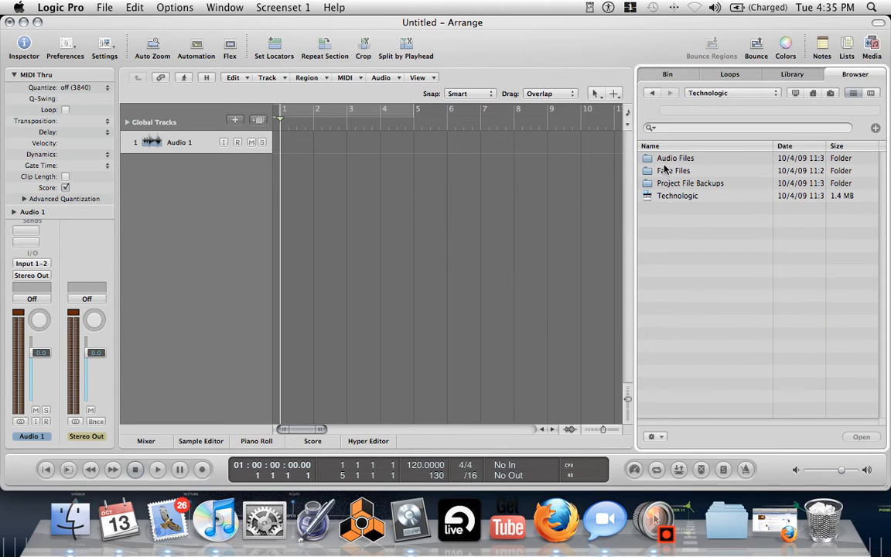
{"action": "double_click", "coordinate": [675, 157]}
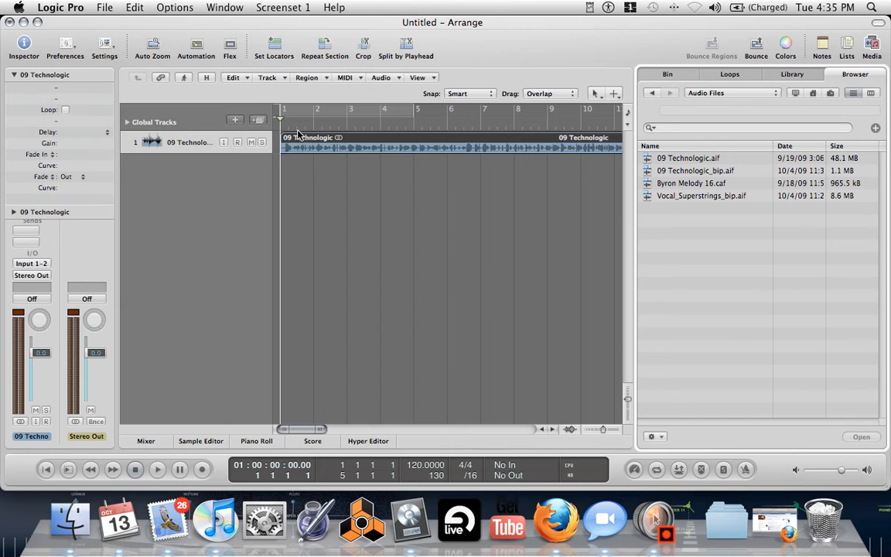
{"action": "left_click", "coordinate": [156, 469]}
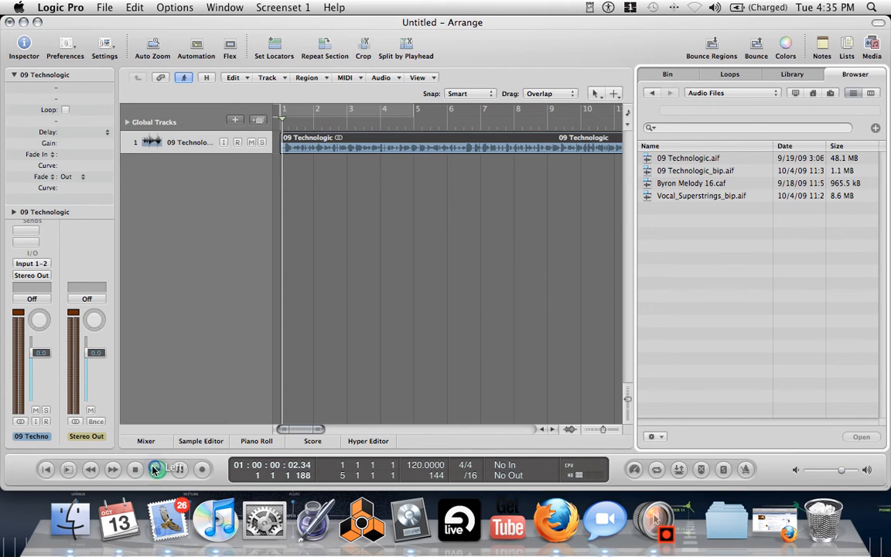
{"action": "left_click", "coordinate": [157, 470]}
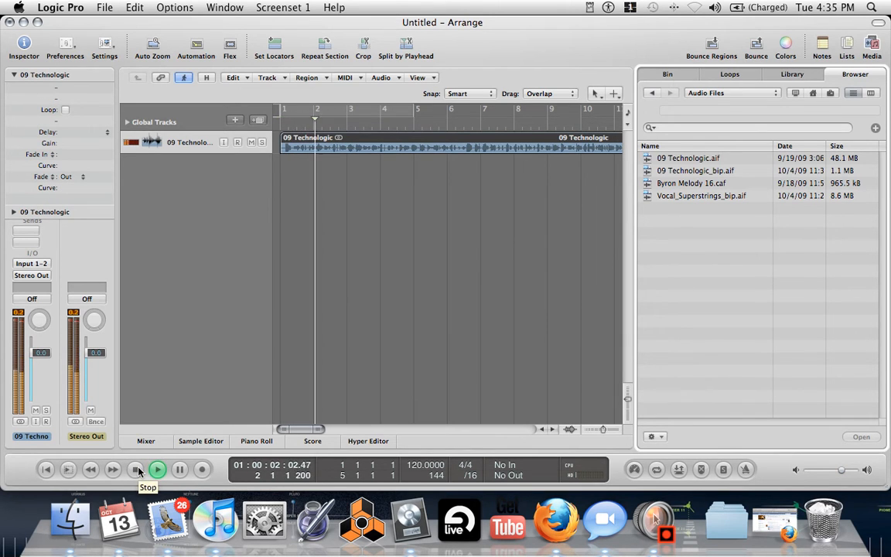
{"action": "left_click", "coordinate": [157, 469]}
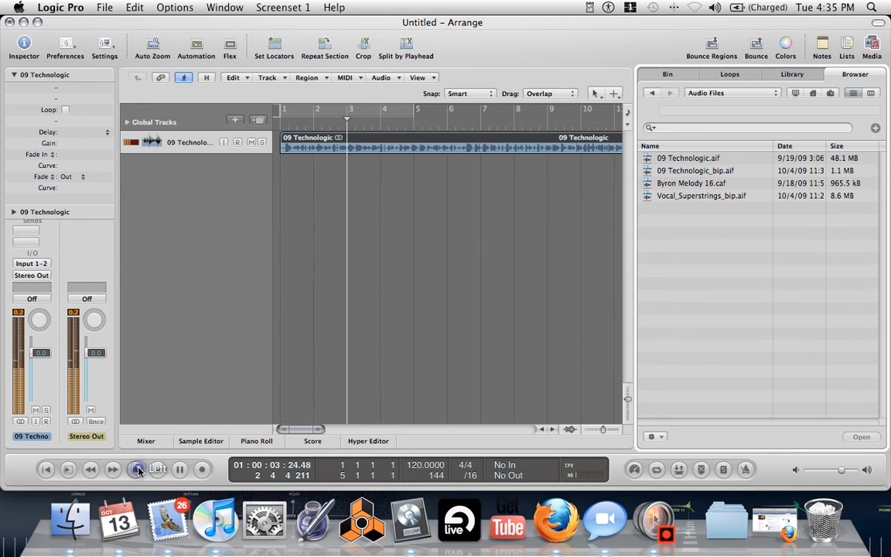
{"action": "left_click", "coordinate": [135, 469]}
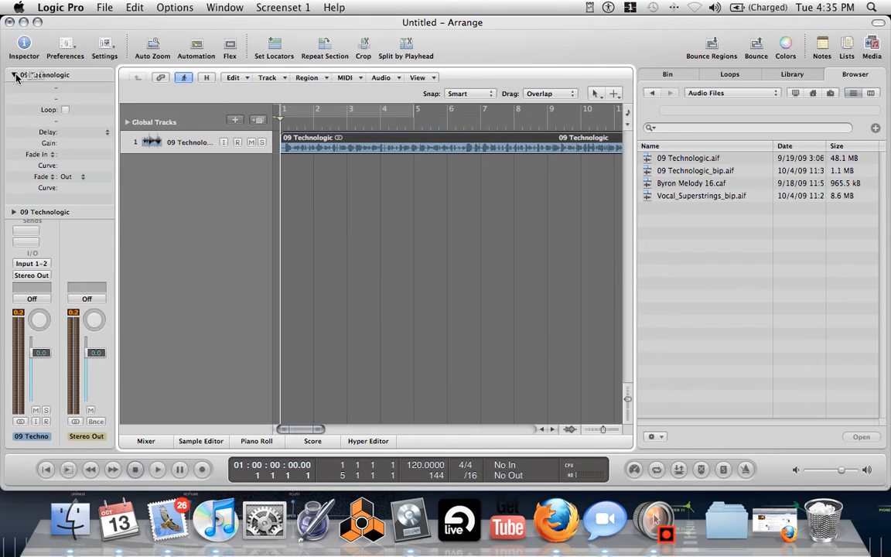
Step: Insert a stereo Sample Delay effect on the 09 Technologic channel strip
{"action": "left_click", "coordinate": [31, 194]}
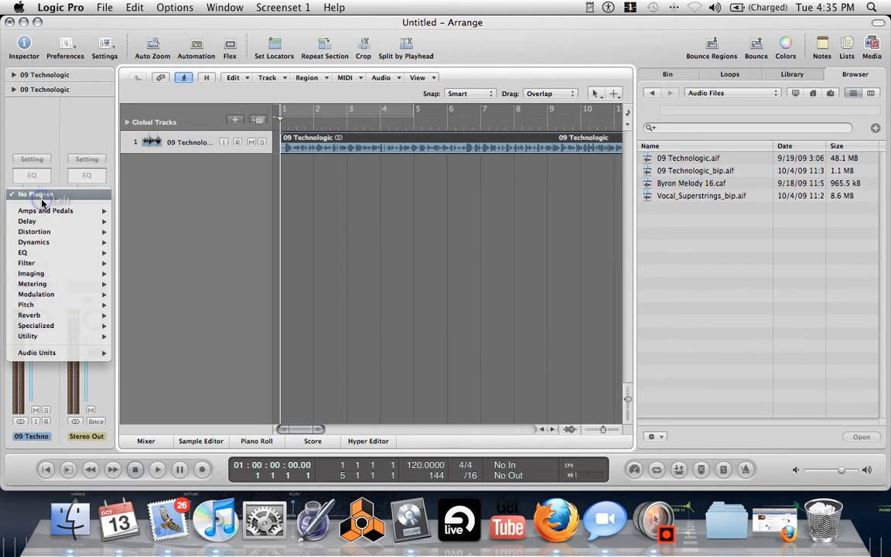
{"action": "left_click", "coordinate": [27, 221]}
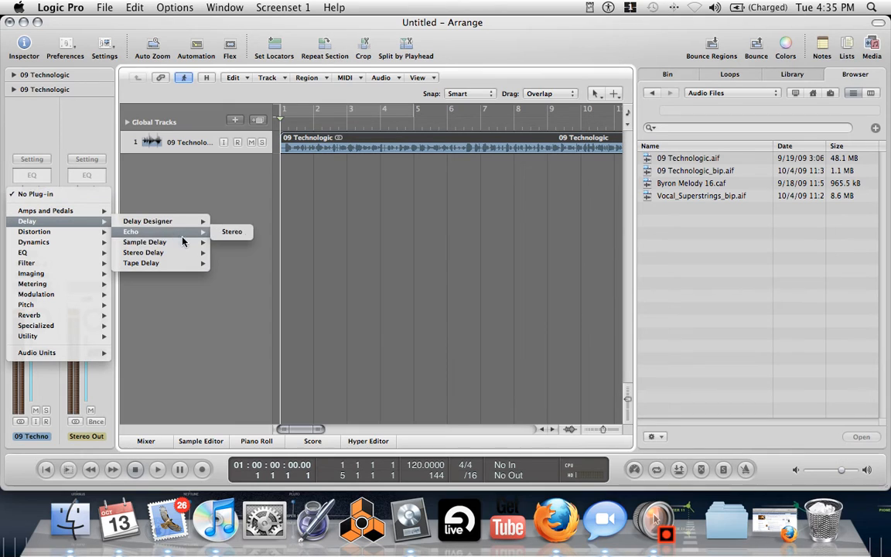
{"action": "left_click", "coordinate": [145, 241]}
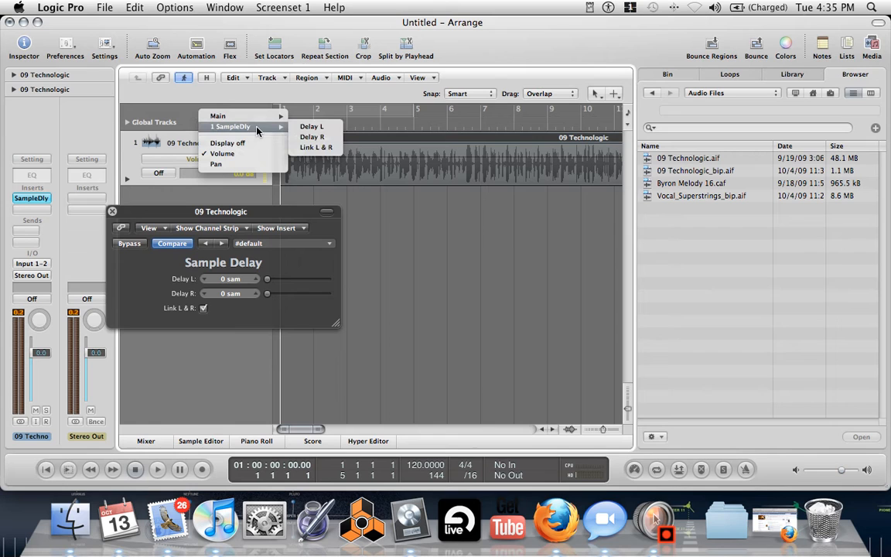
Step: Show Delay L automation, draw a jagged curve across the region, and play
{"action": "left_click", "coordinate": [311, 127]}
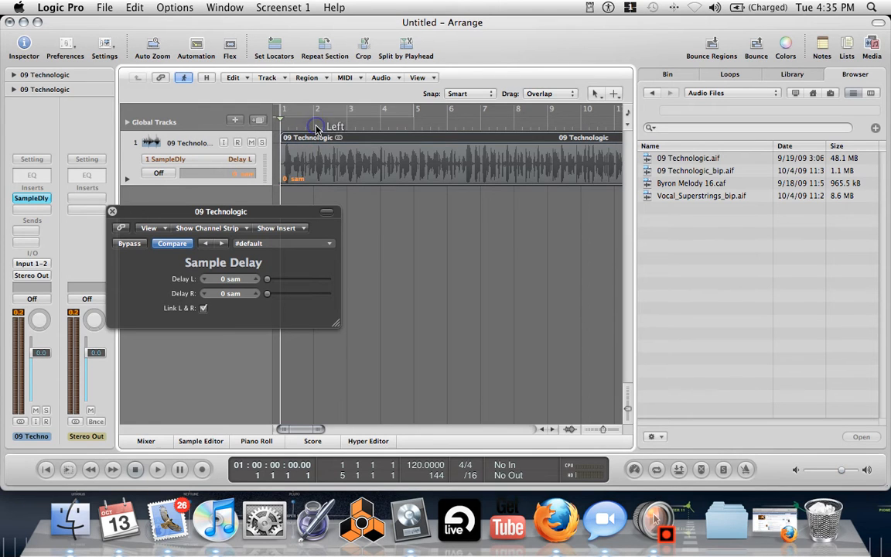
{"action": "left_click", "coordinate": [604, 93]}
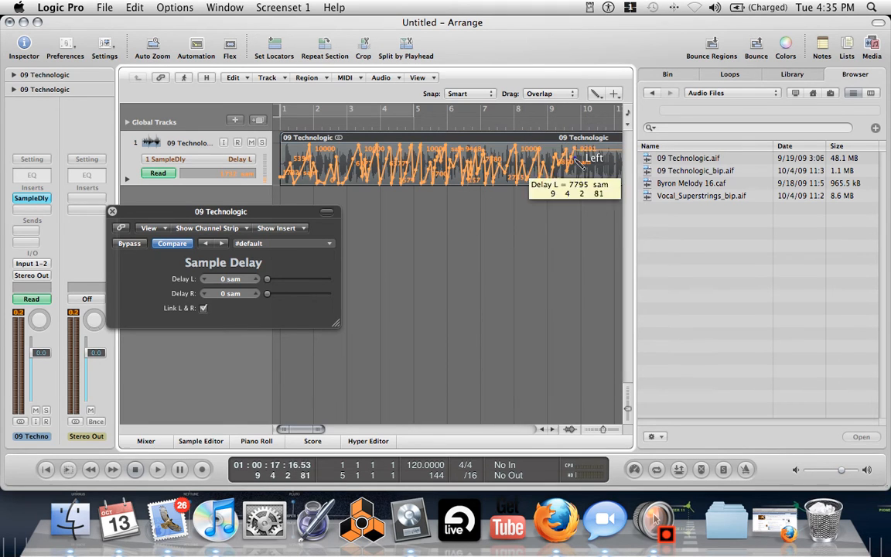
{"action": "left_click", "coordinate": [135, 469]}
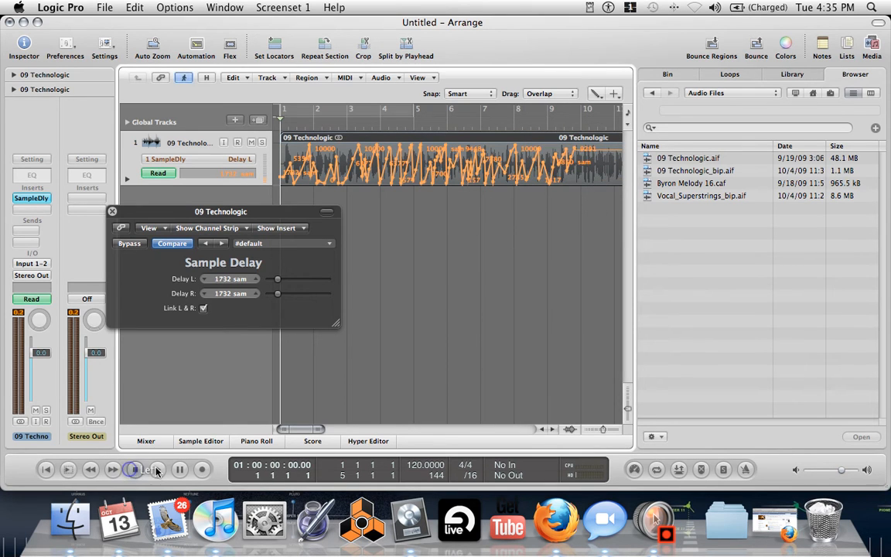
{"action": "left_click", "coordinate": [157, 470]}
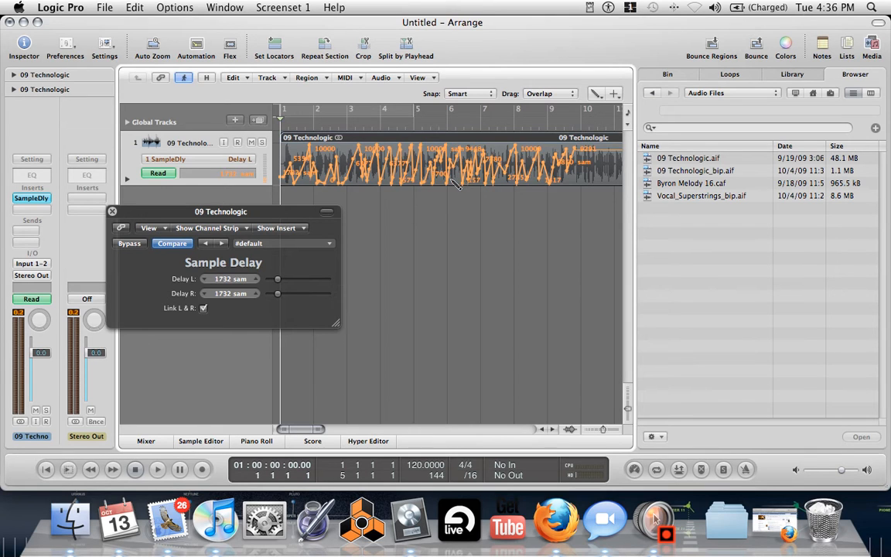
Step: Play the Delay L automation, stop at the song start, and nudge the plugin window
{"action": "left_click", "coordinate": [158, 469]}
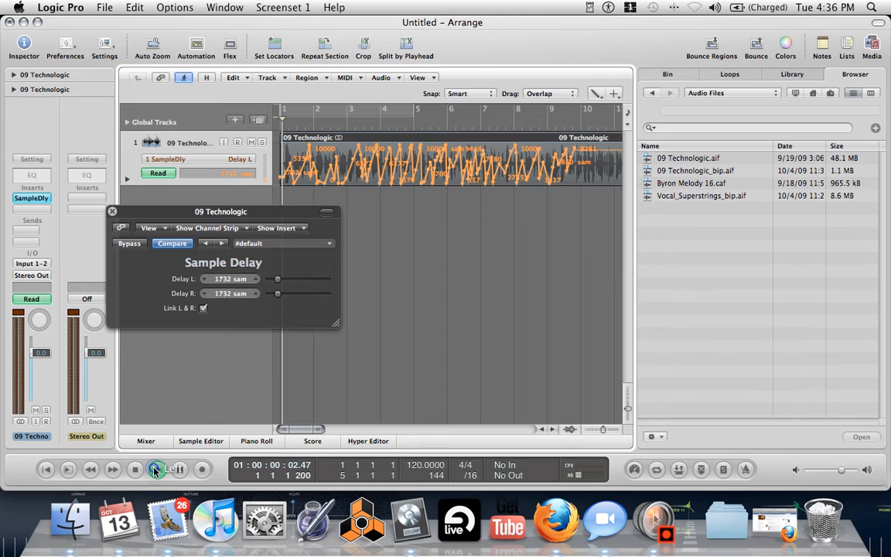
{"action": "left_click", "coordinate": [157, 470]}
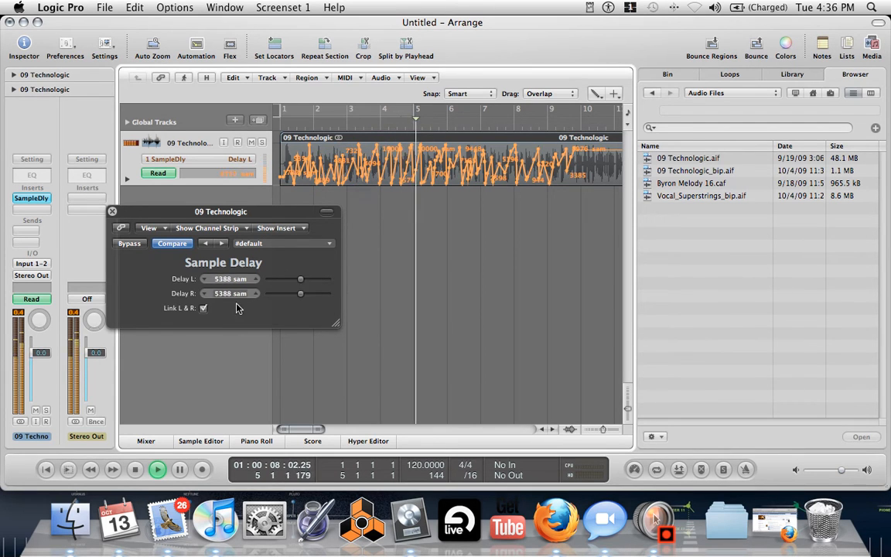
{"action": "left_click", "coordinate": [157, 469]}
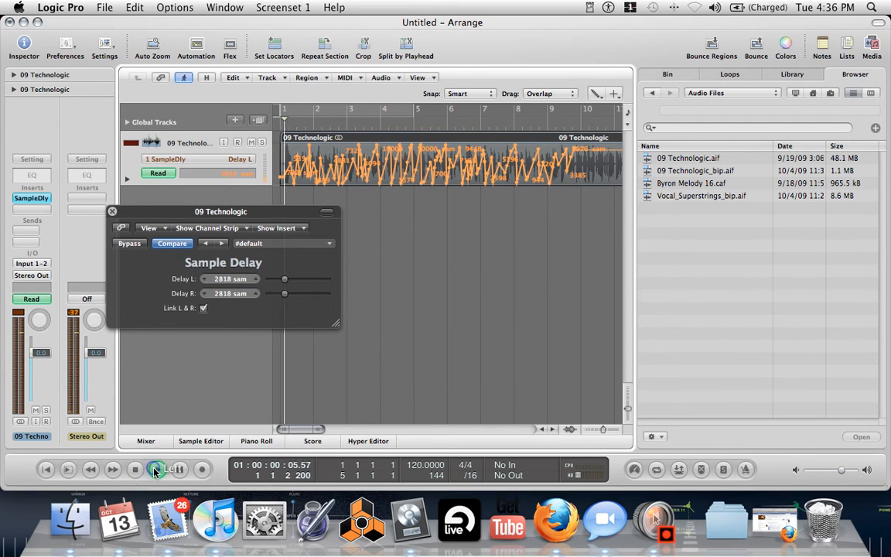
{"action": "left_click", "coordinate": [158, 469]}
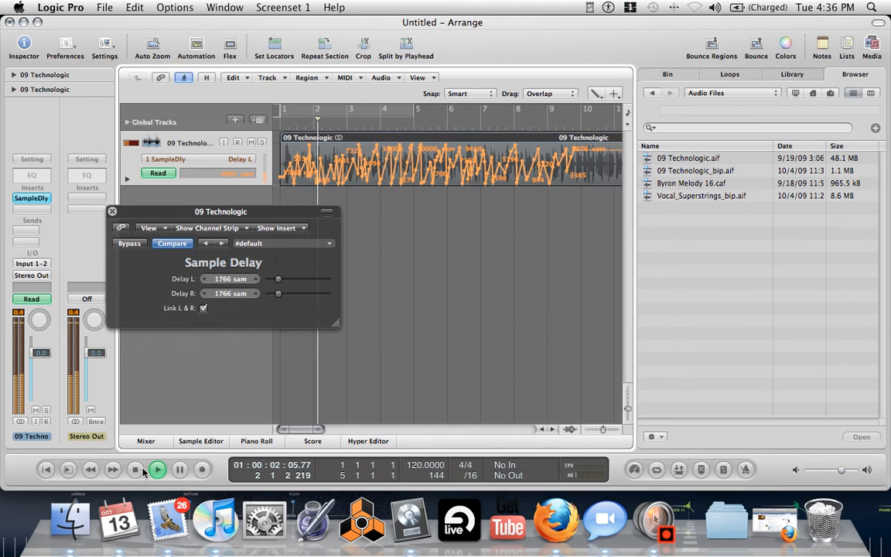
{"action": "left_click", "coordinate": [158, 470]}
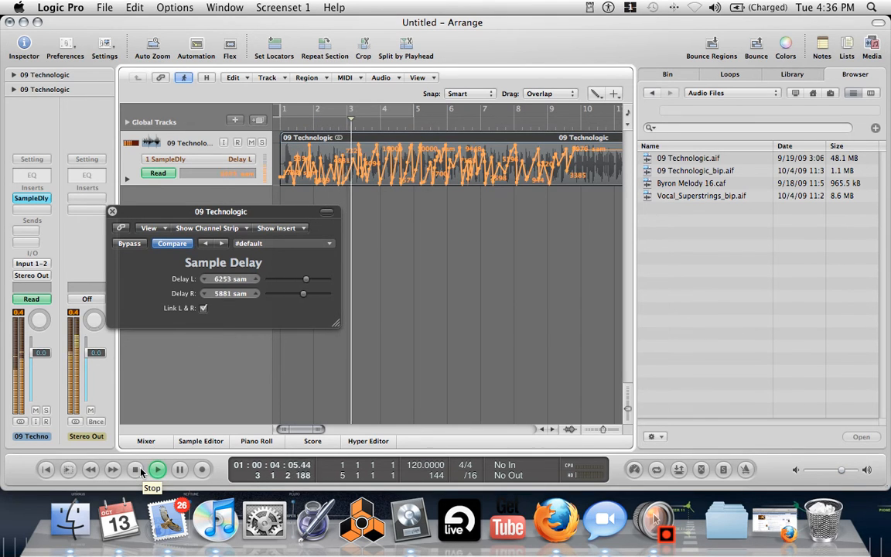
{"action": "left_click", "coordinate": [158, 470]}
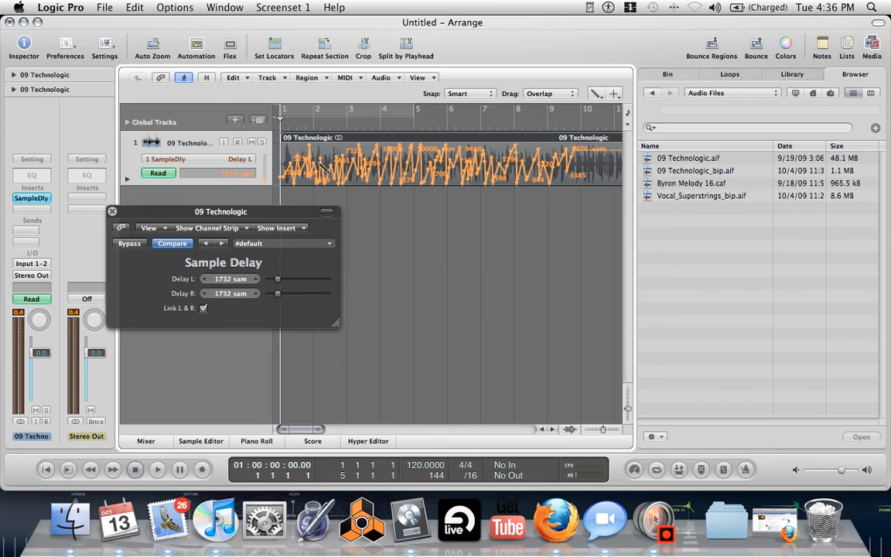
{"action": "mouse_move", "coordinate": [584, 174]}
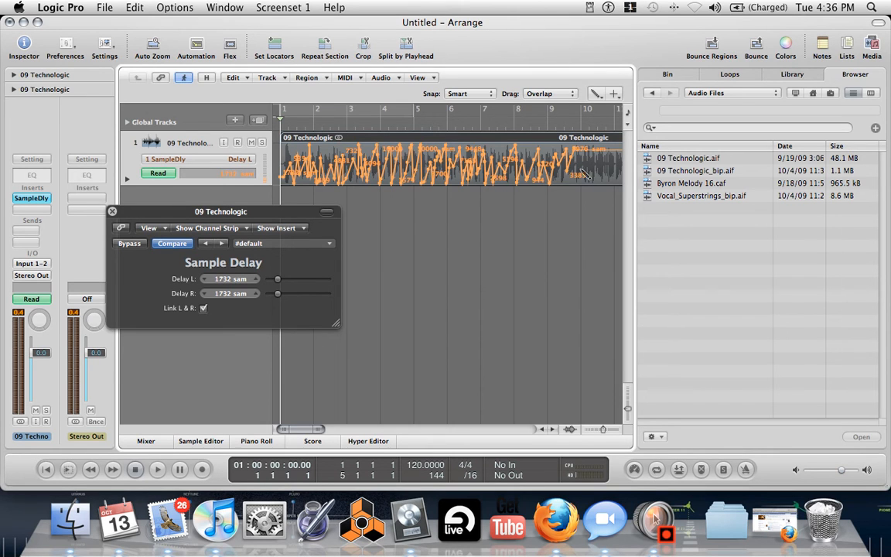
{"action": "left_click_drag", "start_coordinate": [221, 211], "coordinate": [250, 220]}
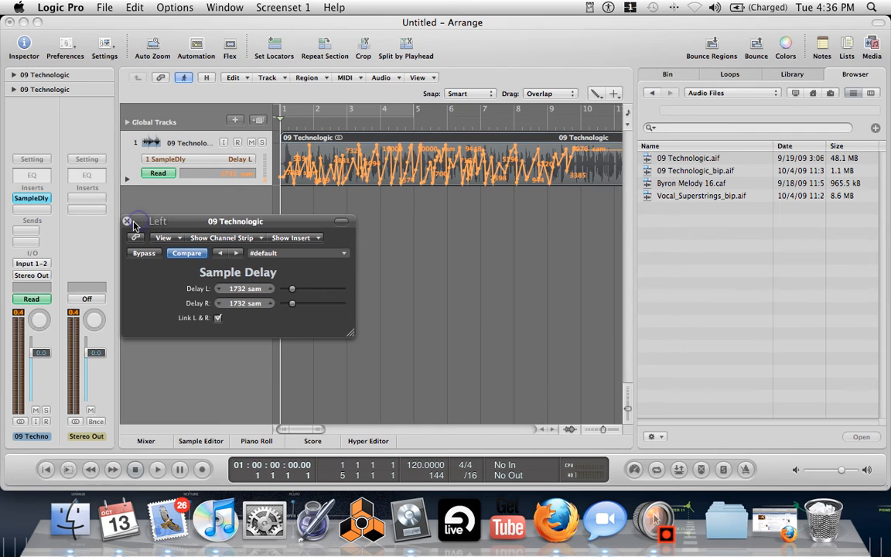
Step: Unlink the left and right delays and display Delay R automation on the track
{"action": "left_click", "coordinate": [127, 221]}
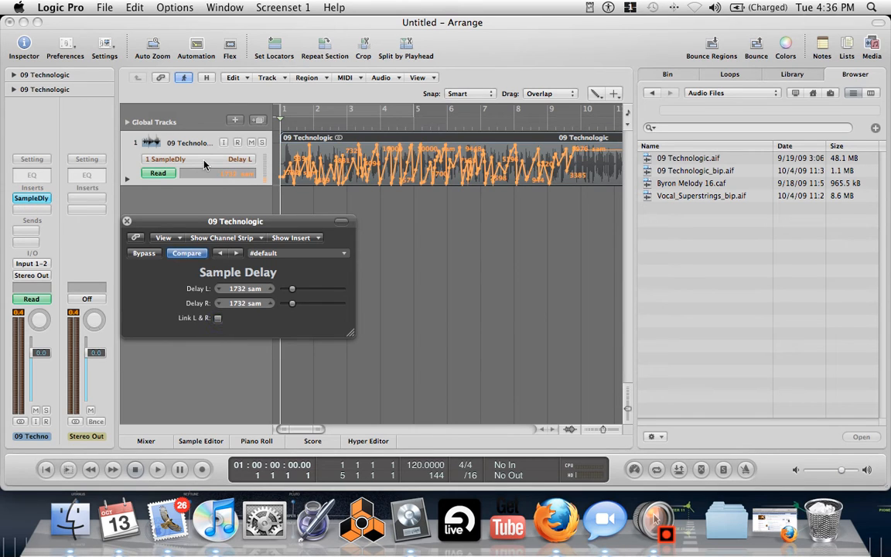
{"action": "left_click", "coordinate": [241, 159]}
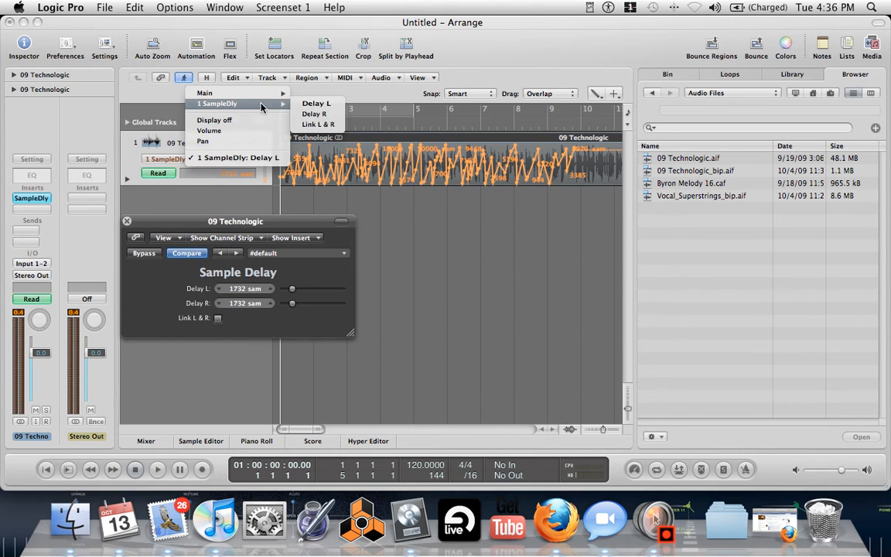
{"action": "left_click", "coordinate": [314, 114]}
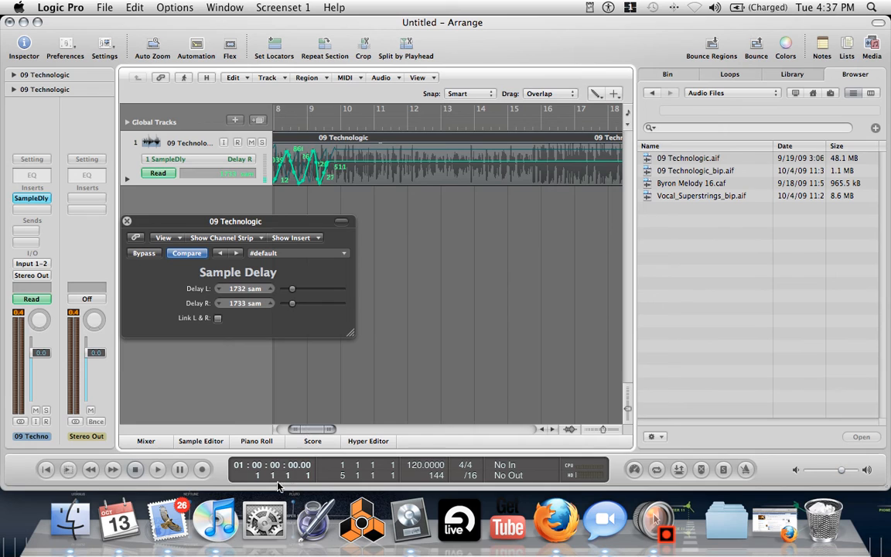
Step: Audition the Delay R automation, stop, and redraw its jagged curve across the opening bars
{"action": "left_click", "coordinate": [157, 470]}
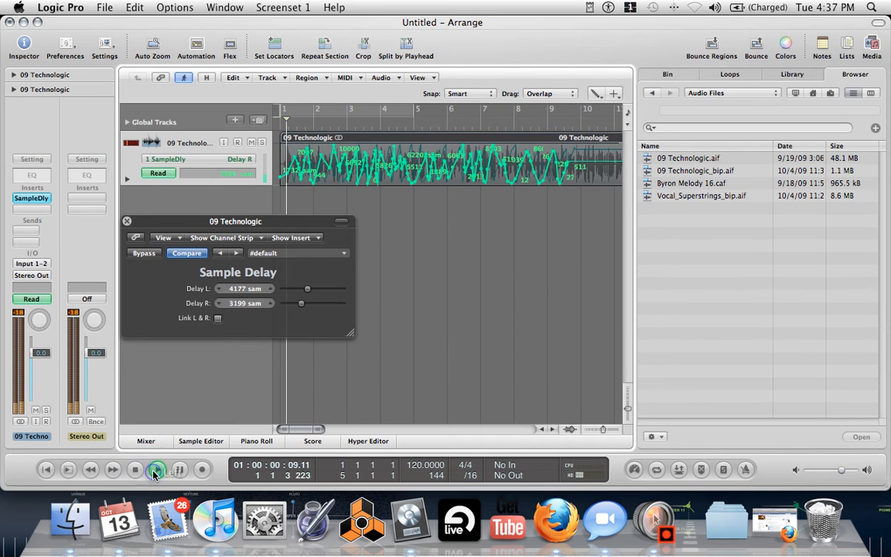
{"action": "left_click", "coordinate": [157, 470]}
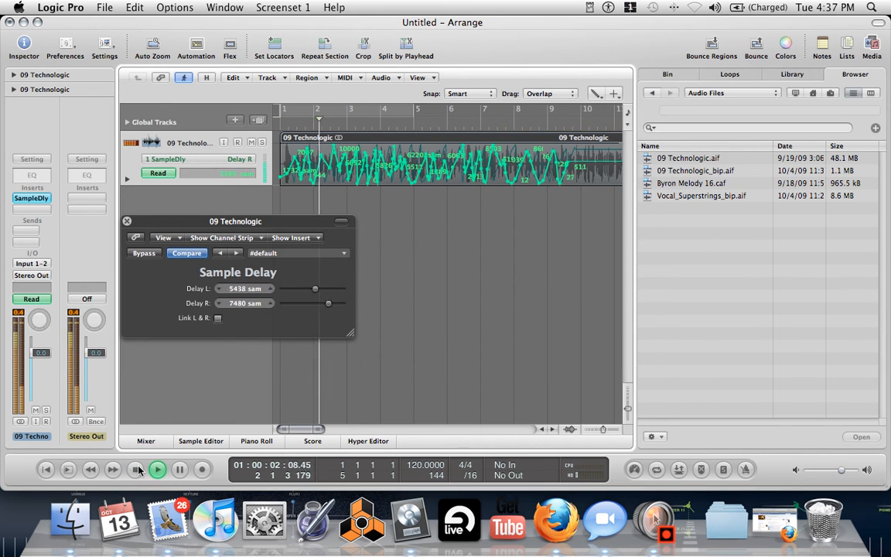
{"action": "left_click", "coordinate": [157, 470]}
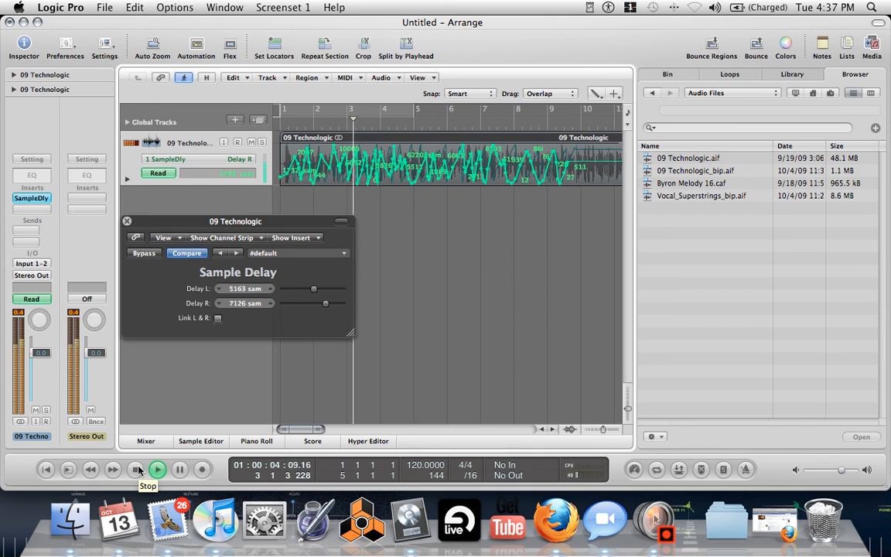
{"action": "left_click", "coordinate": [158, 469]}
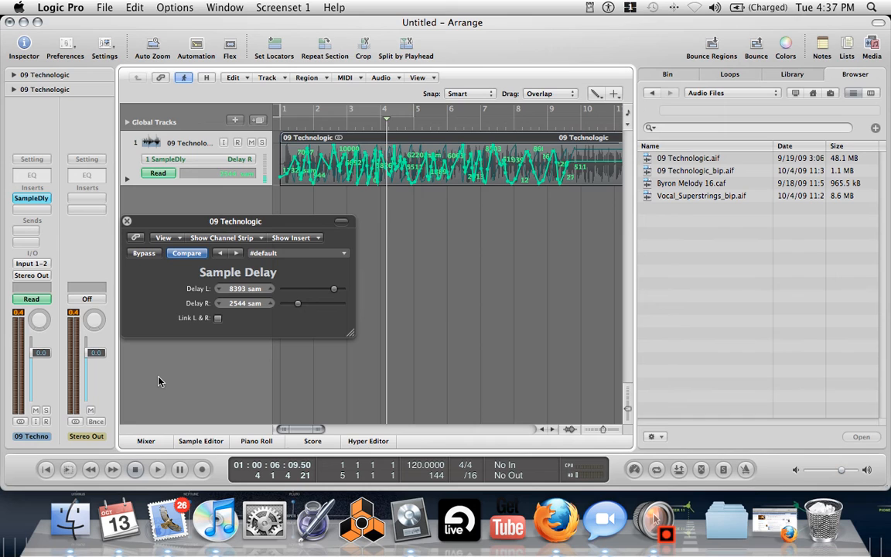
{"action": "mouse_move", "coordinate": [139, 366]}
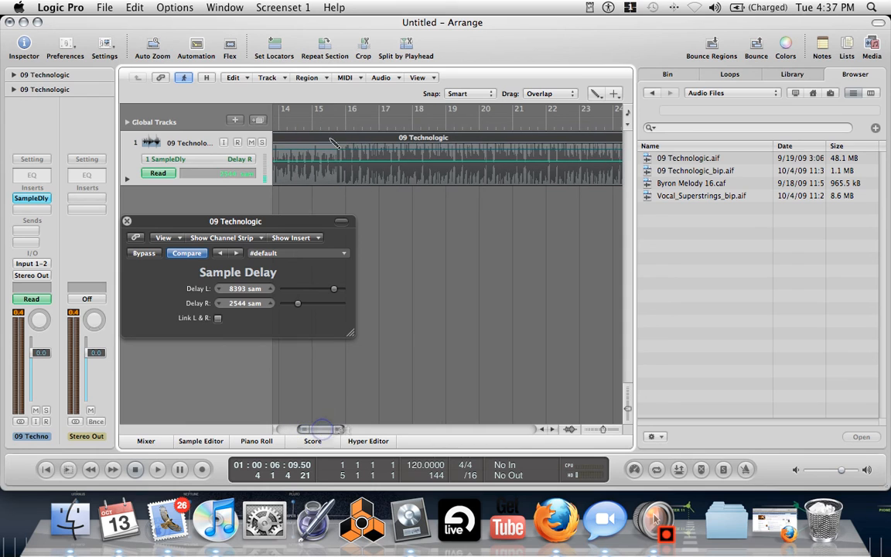
{"action": "left_click_drag", "start_coordinate": [298, 302], "coordinate": [303, 303]}
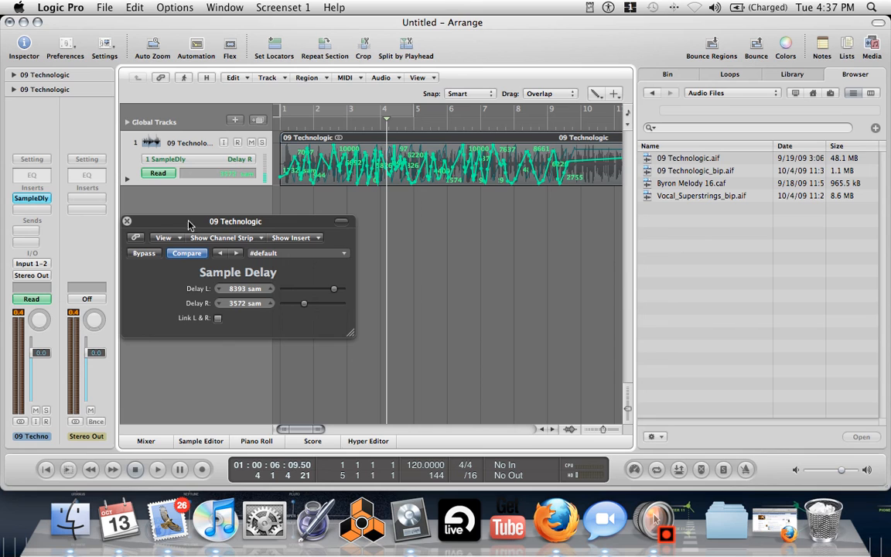
Step: Re-enable Link L & R so both delays match at 8393 samples
{"action": "left_click", "coordinate": [218, 318]}
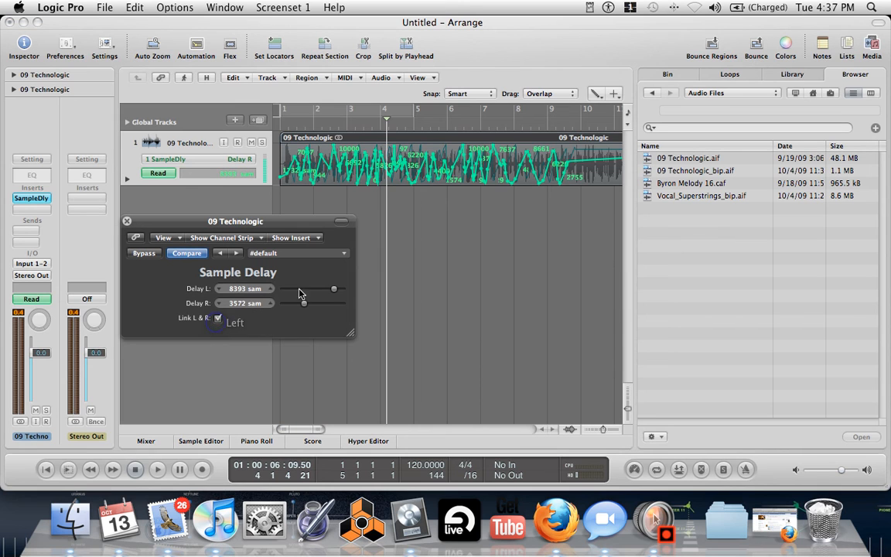
{"action": "left_click", "coordinate": [218, 318]}
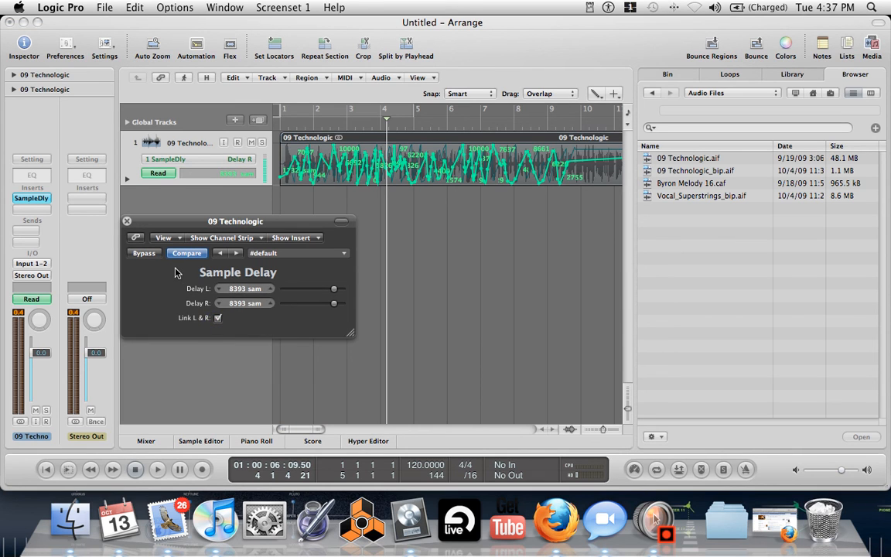
{"action": "mouse_move", "coordinate": [408, 142]}
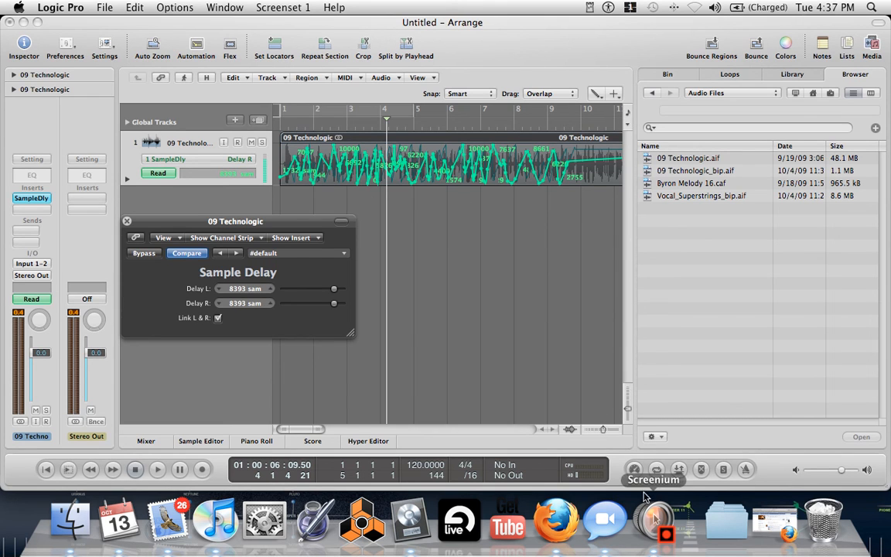
{"action": "left_click", "coordinate": [653, 514]}
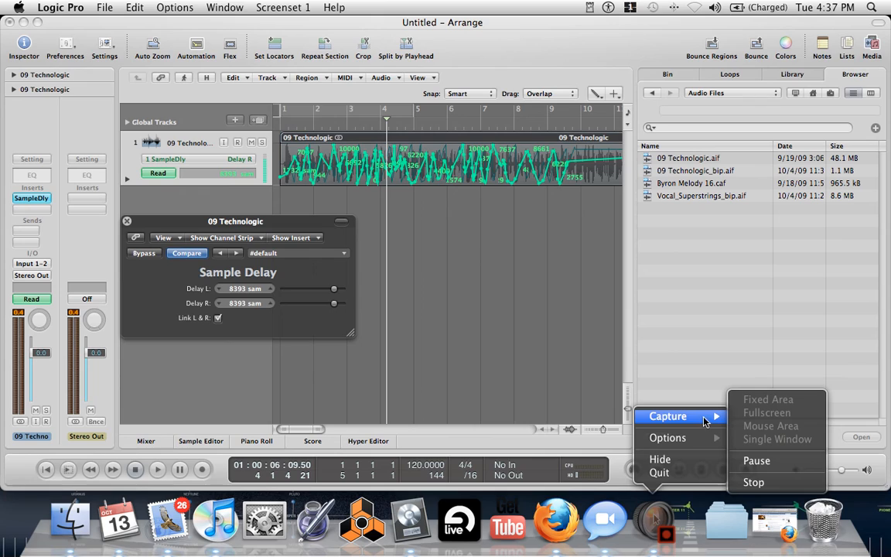